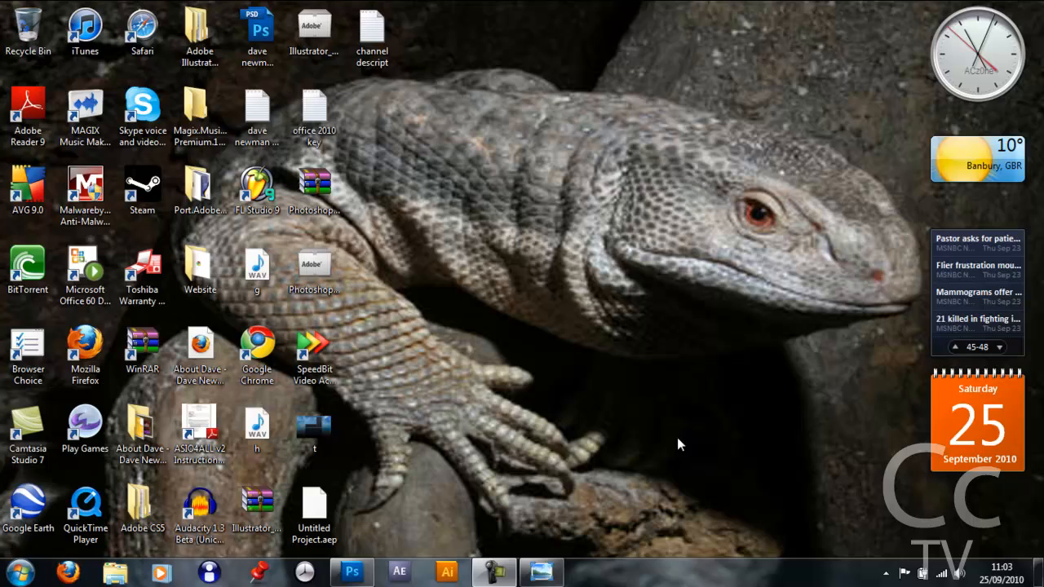
pyautogui.moveTo(549, 546)
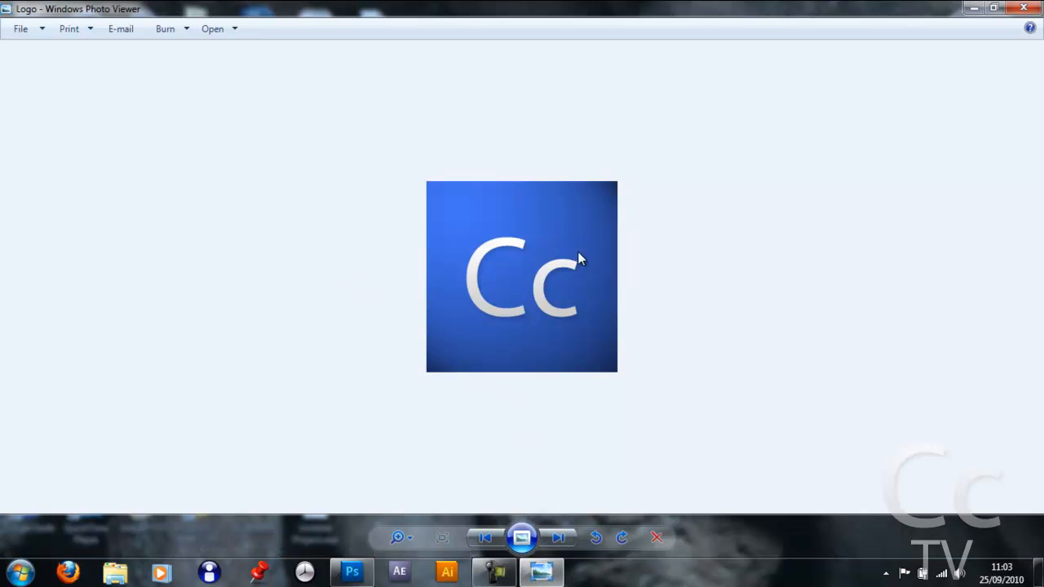
pyautogui.moveTo(613, 276)
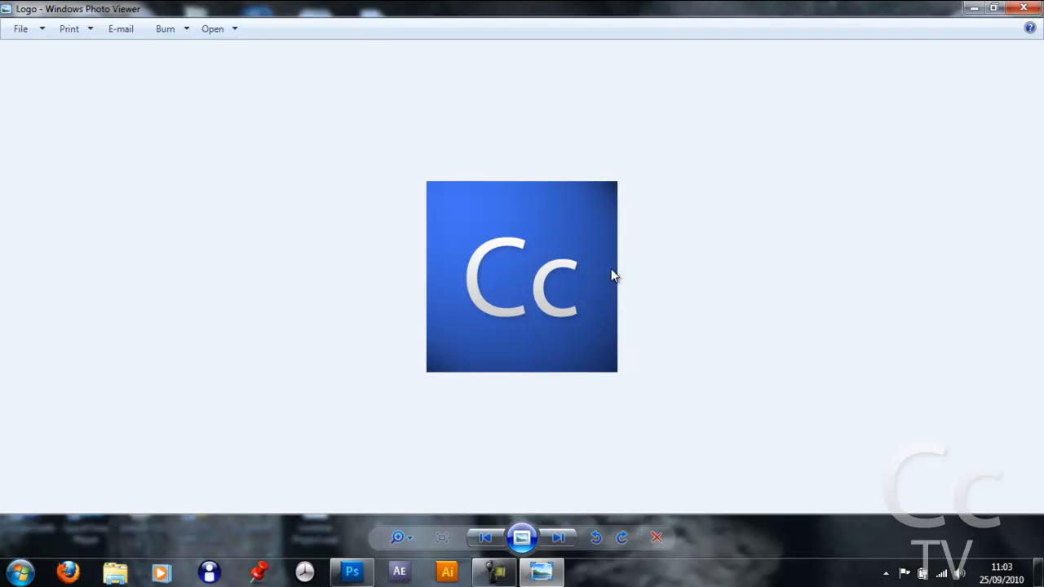
pyautogui.moveTo(648, 357)
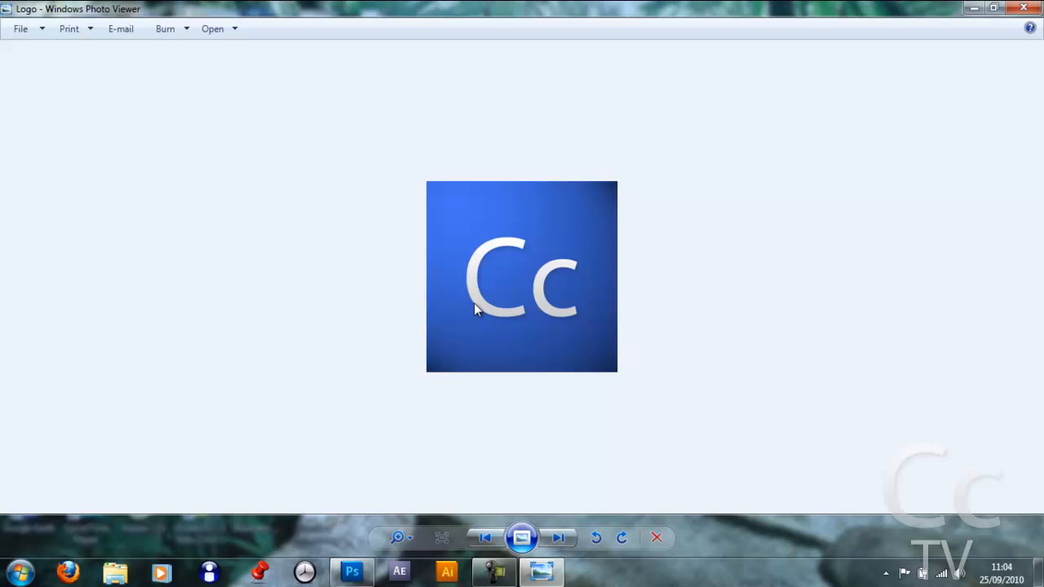
pyautogui.moveTo(511, 265)
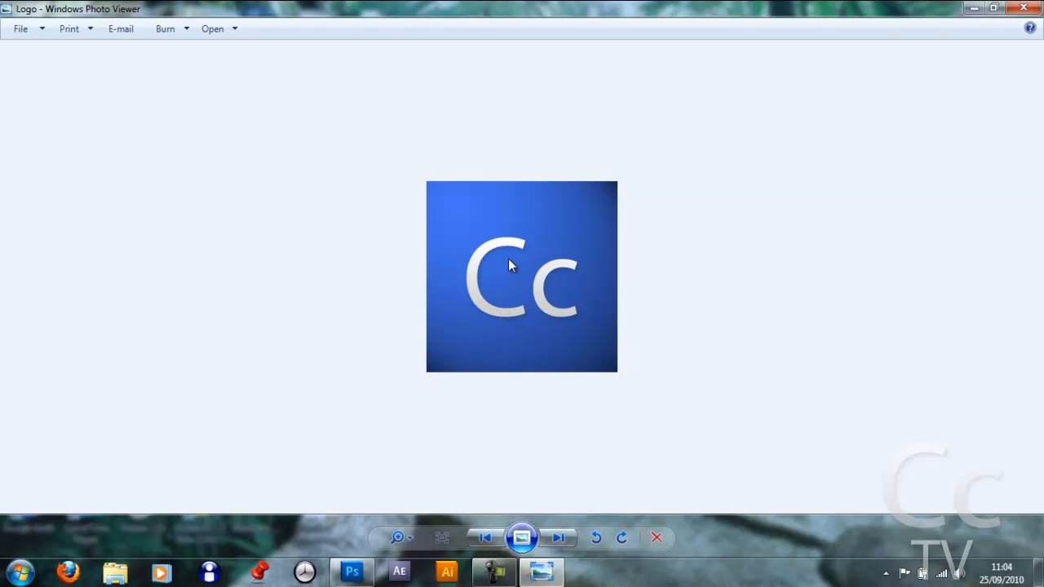
pyautogui.moveTo(500, 277)
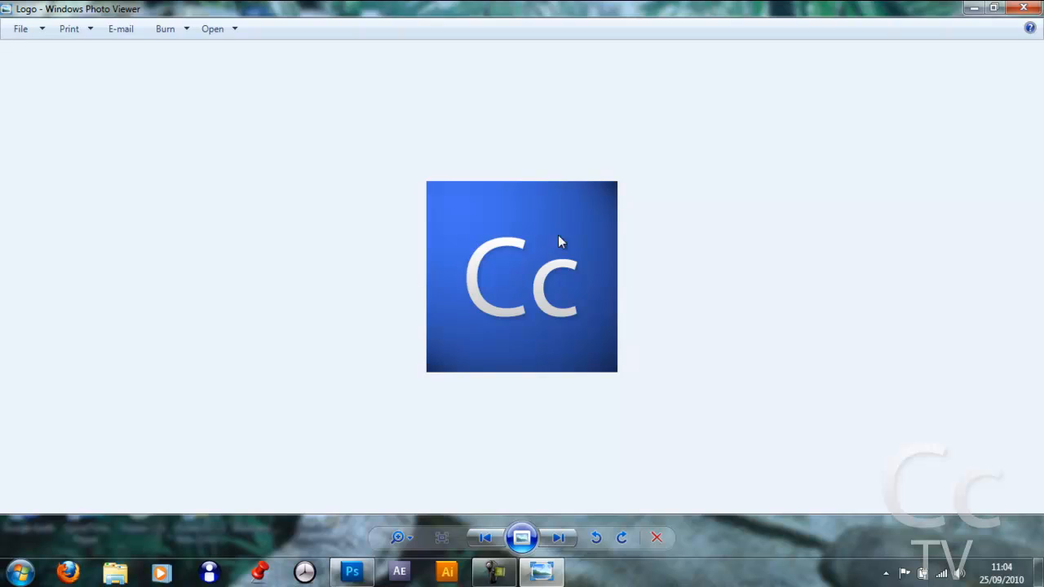
# Step: Create a 250 × 250 pixel document with a transparent background
pyautogui.click(1023, 8)
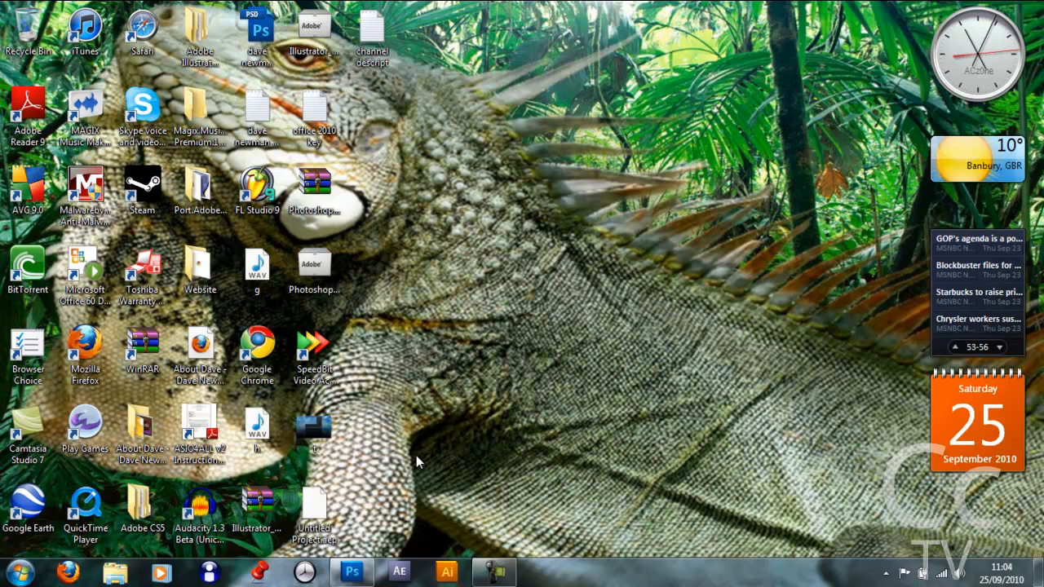
pyautogui.click(352, 572)
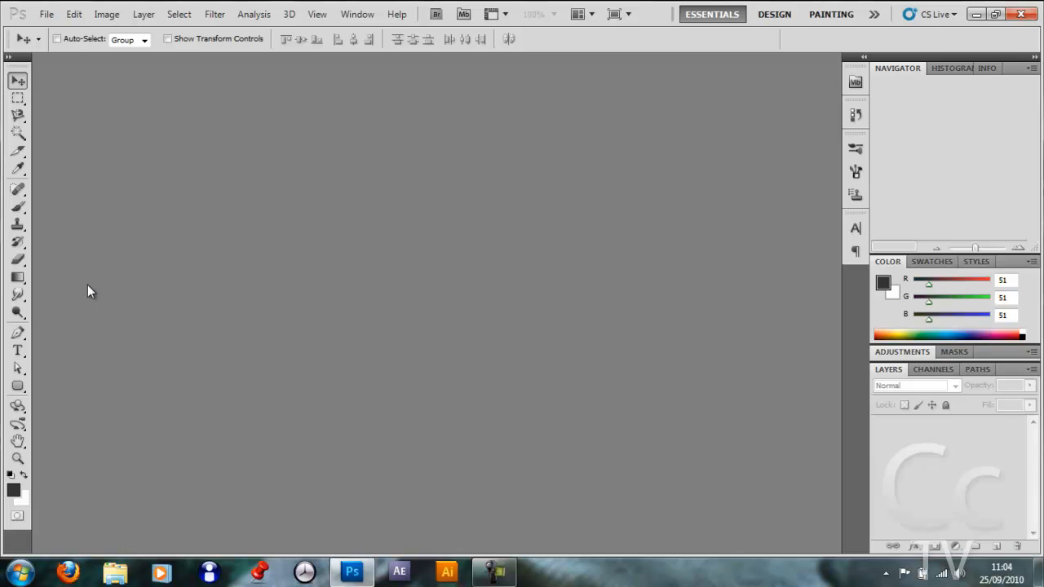
pyautogui.click(52, 14)
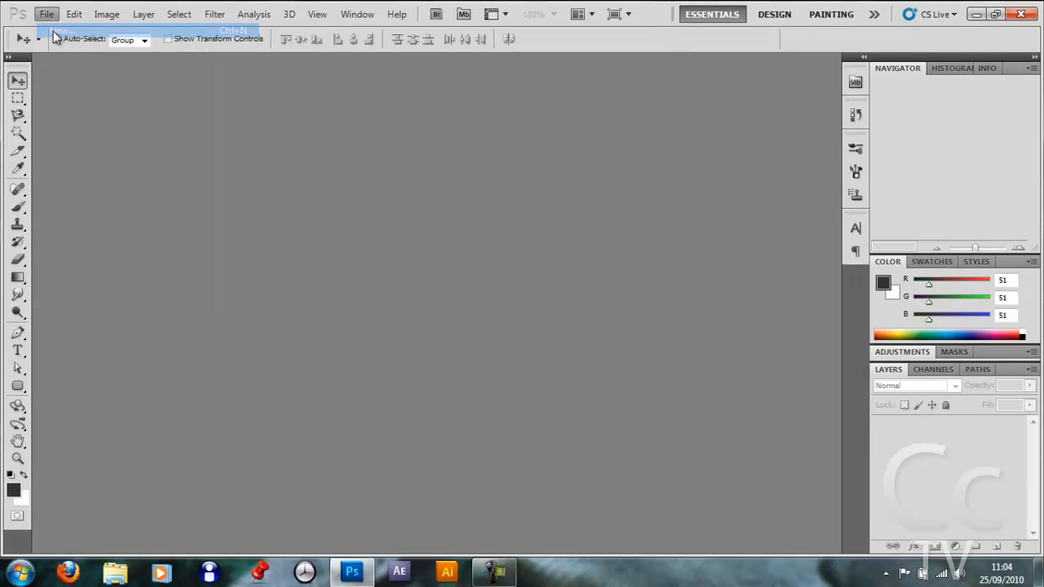
pyautogui.click(47, 14)
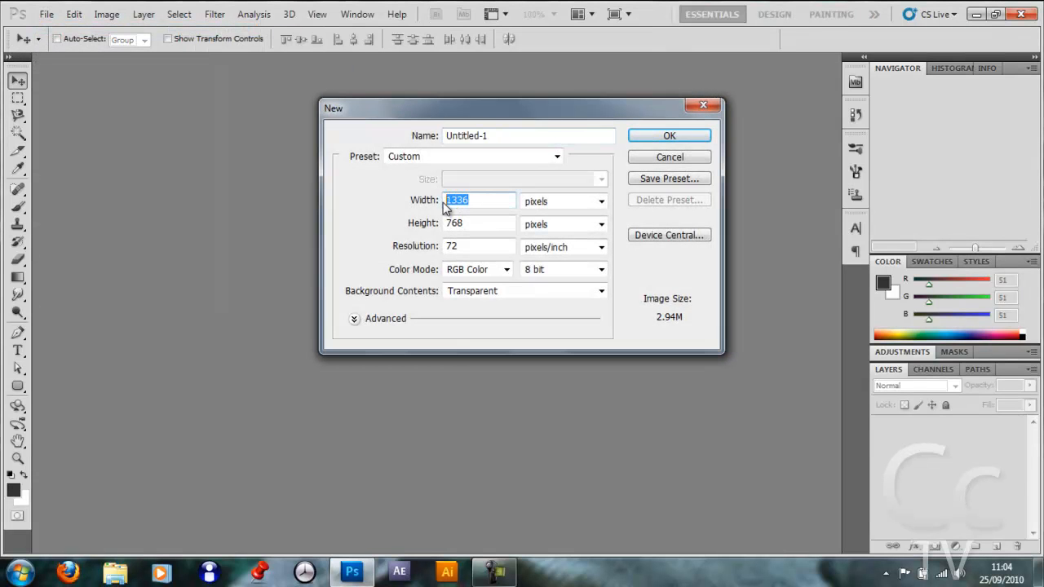
pyautogui.write('250')
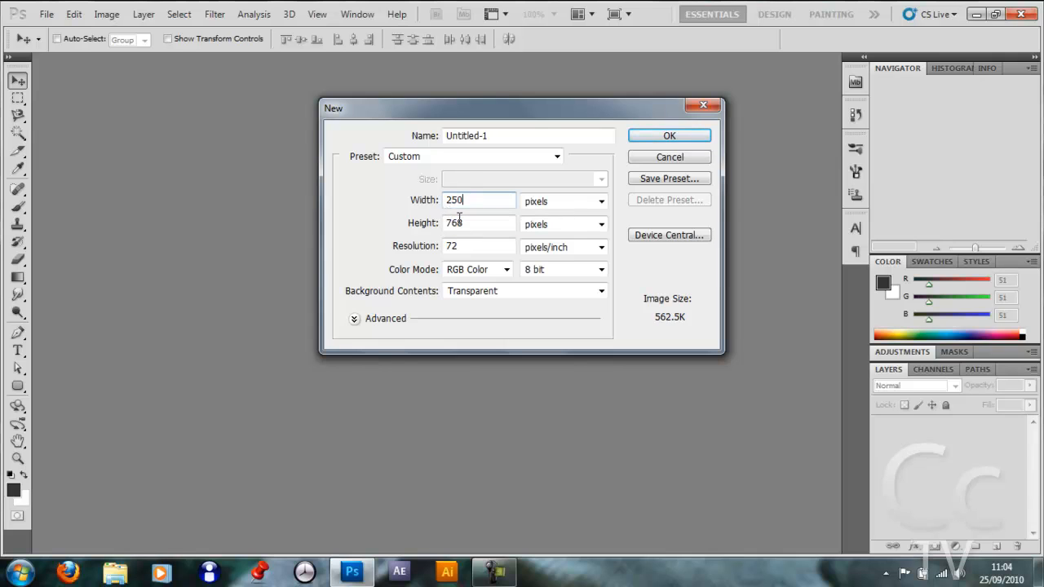
pyautogui.write('250')
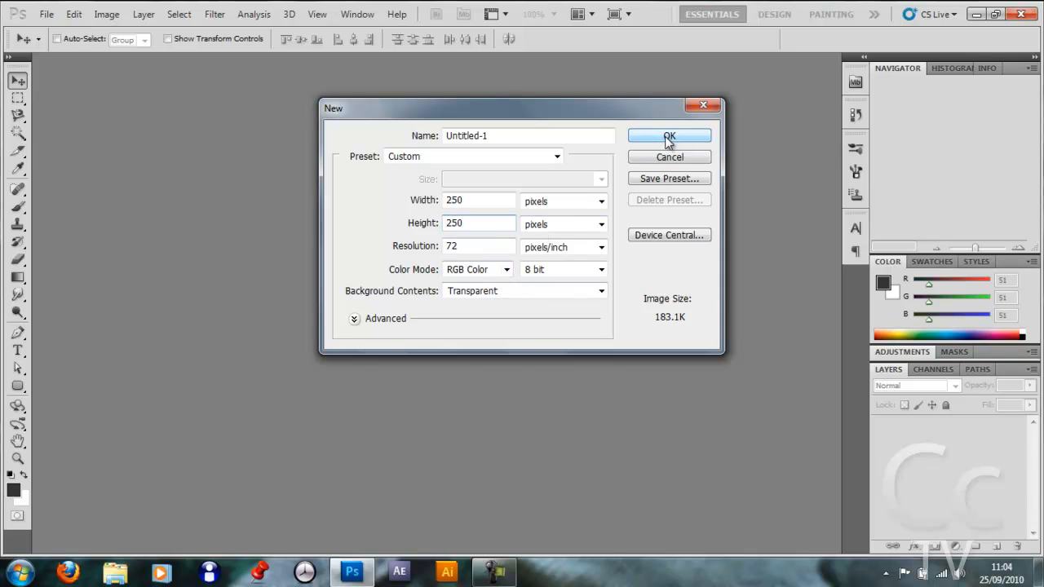
pyautogui.click(668, 135)
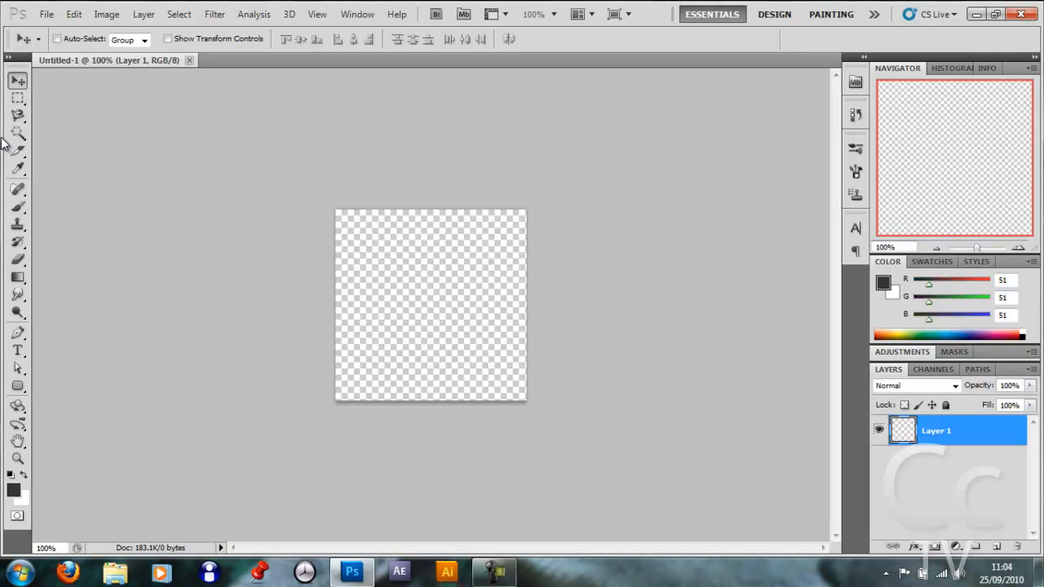
pyautogui.moveTo(53, 510)
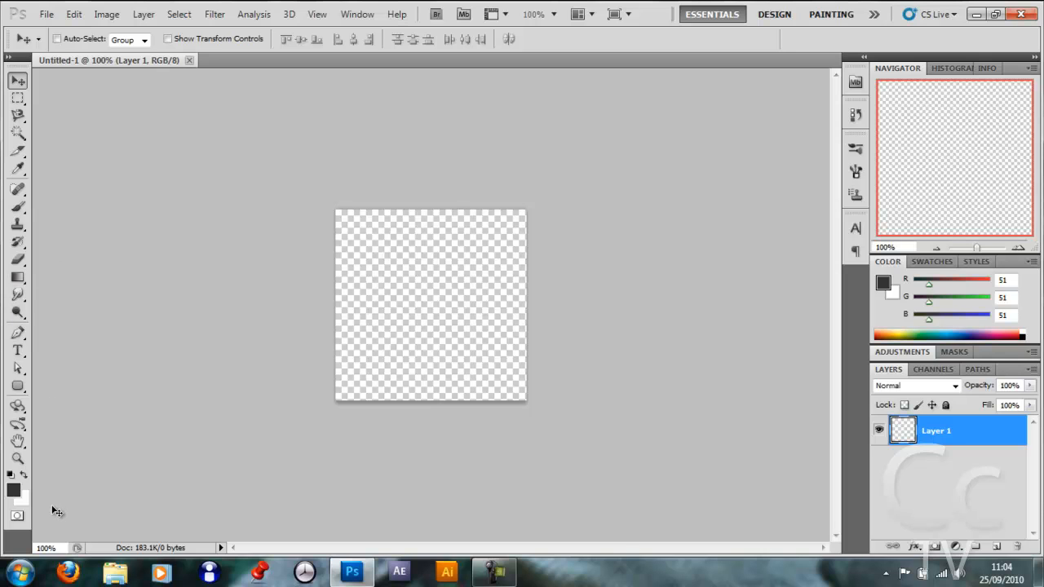
pyautogui.click(18, 167)
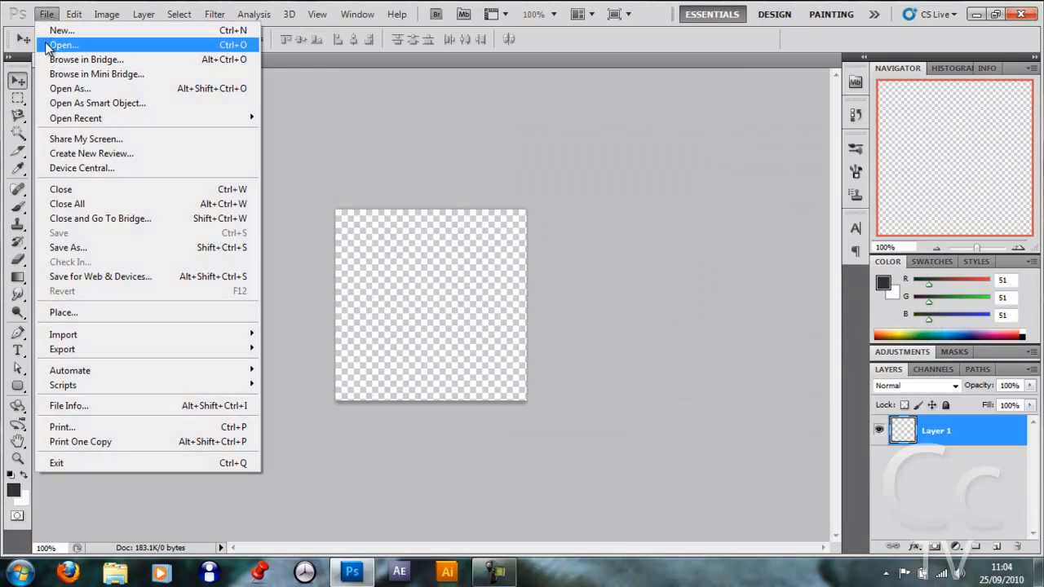
# Step: Open photoshoplogo.jpg, sample its dark blue as the foreground colour, and fill Layer 1
pyautogui.click(55, 39)
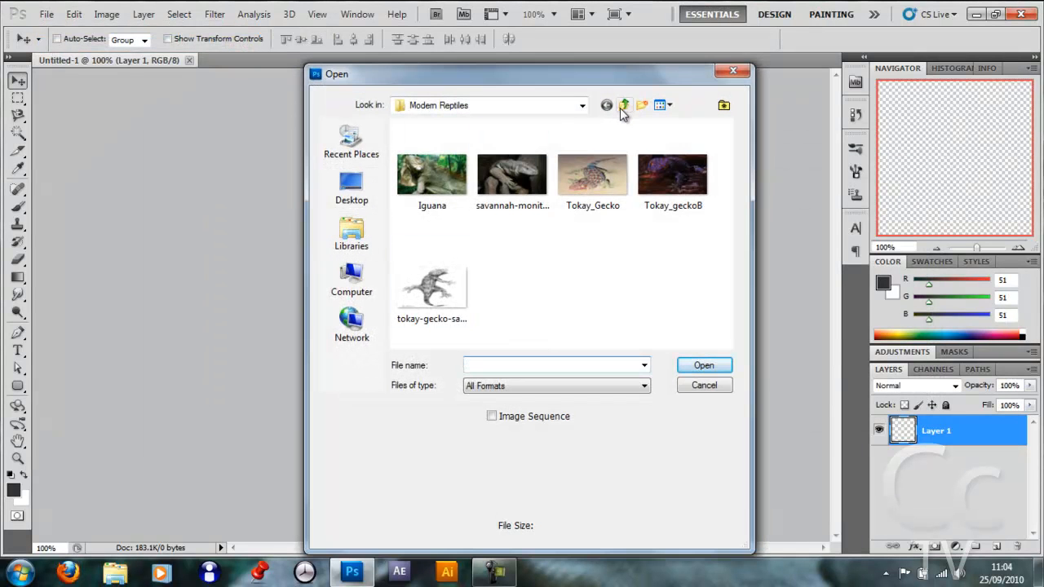
pyautogui.click(623, 104)
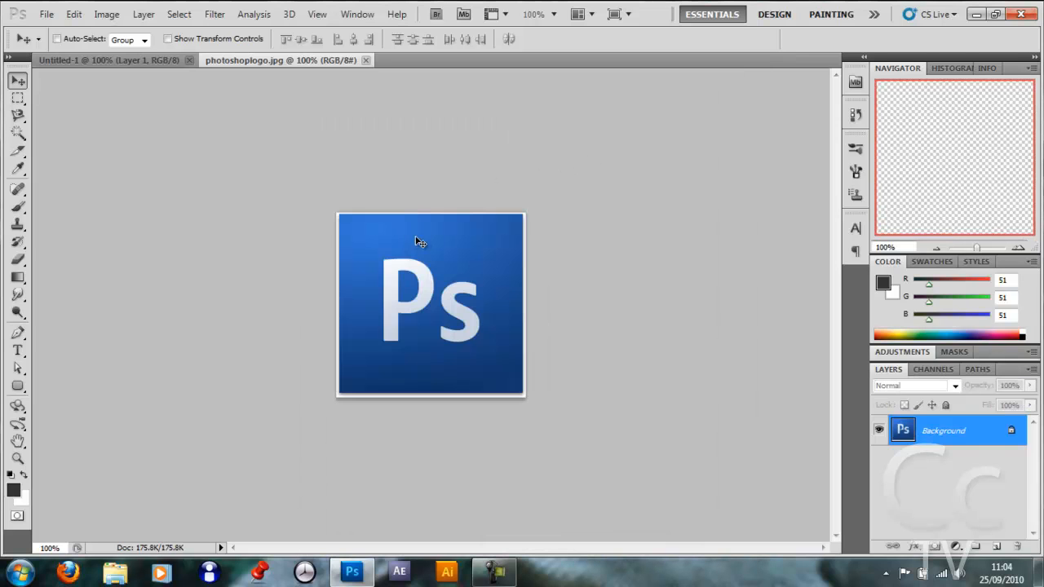
pyautogui.click(11, 488)
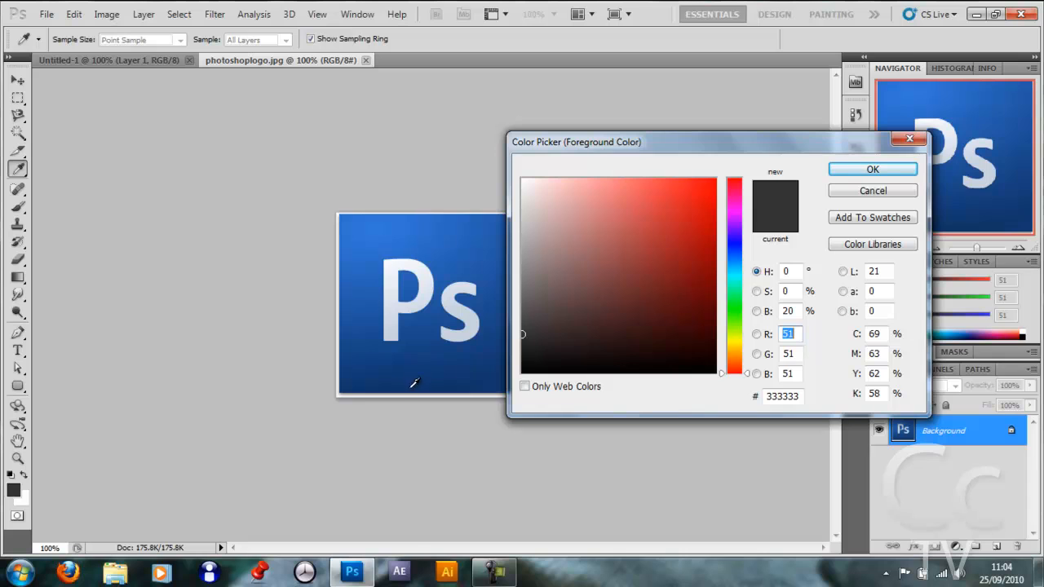
pyautogui.moveTo(424, 307)
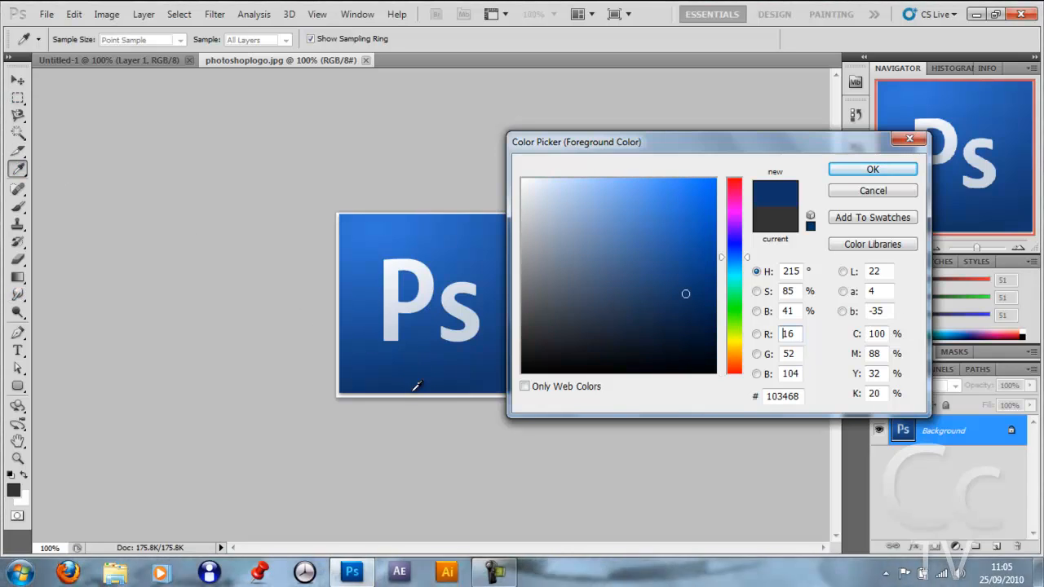
pyautogui.click(872, 168)
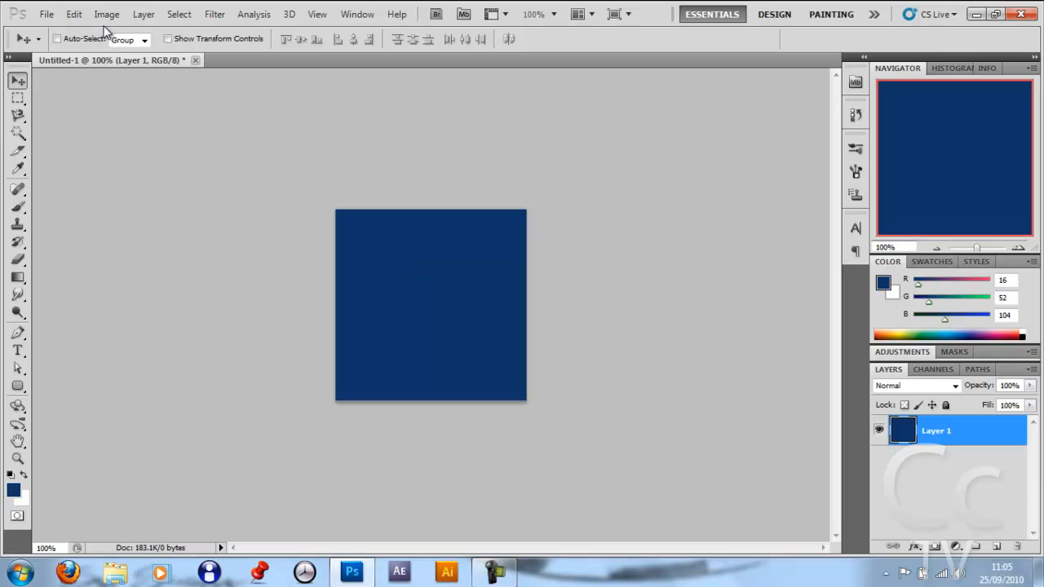
# Step: Apply a Lighting Effects spotlight with intensity 35 and focus 69 to the blue square
pyautogui.click(214, 13)
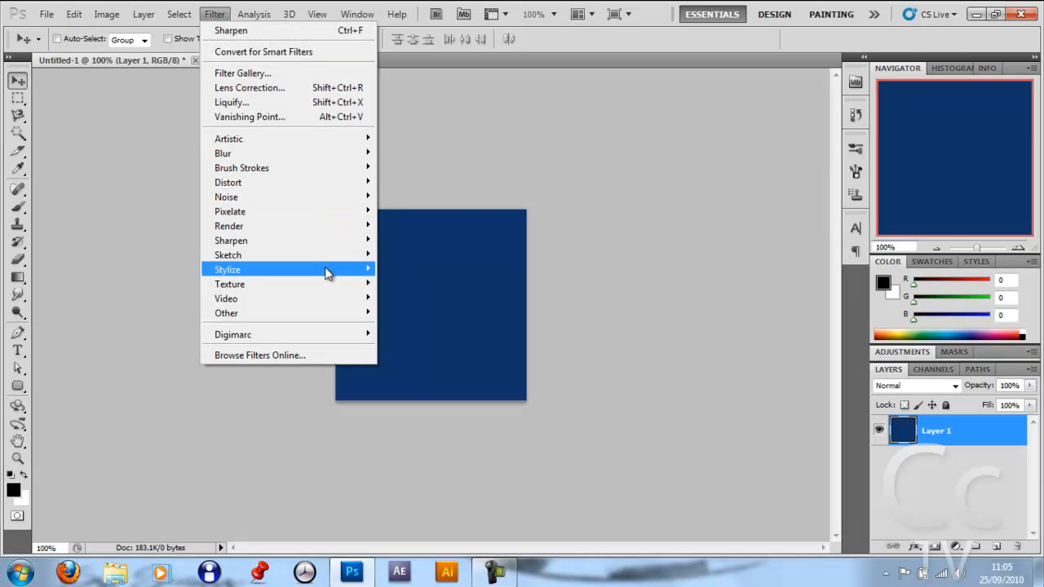
pyautogui.moveTo(228, 226)
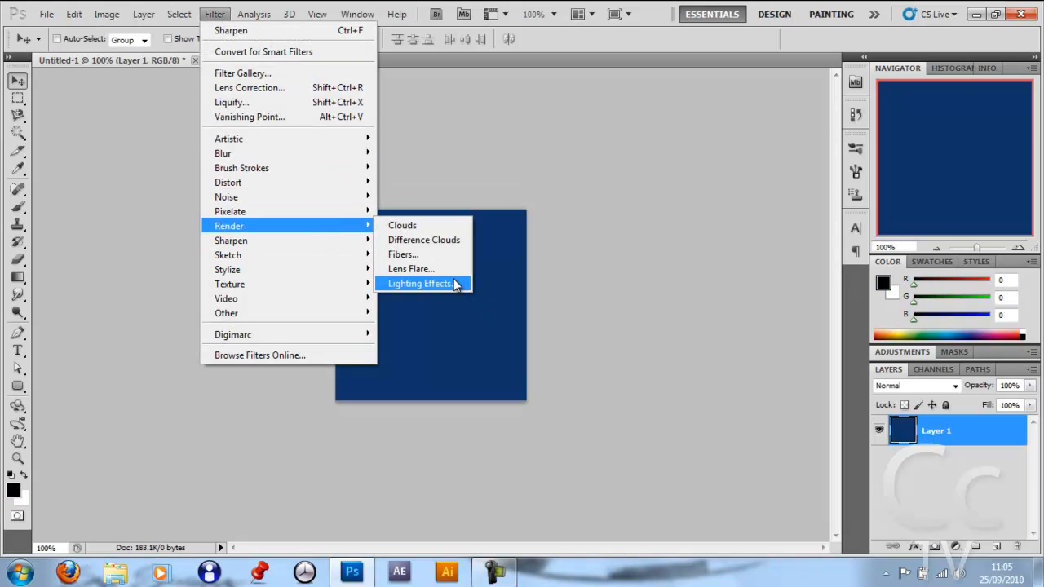
pyautogui.click(420, 283)
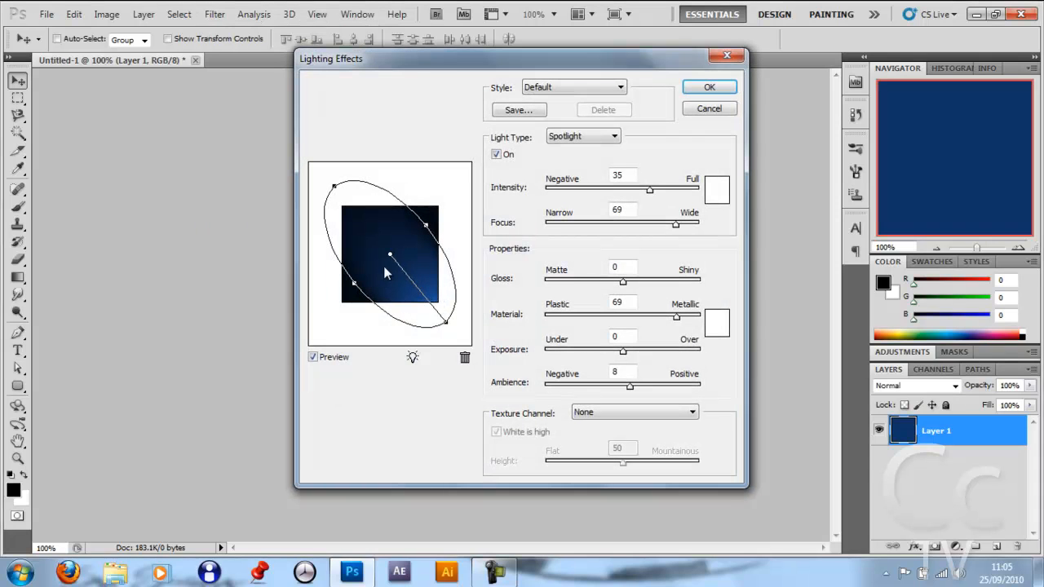
pyautogui.moveTo(444, 322); pyautogui.dragTo(446, 328)
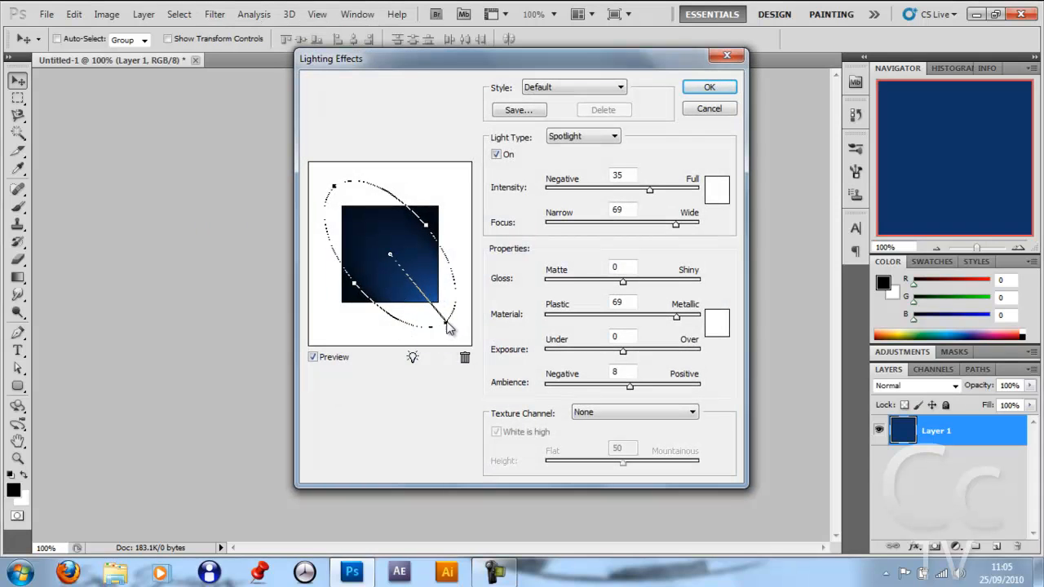
pyautogui.moveTo(448, 326); pyautogui.dragTo(338, 193)
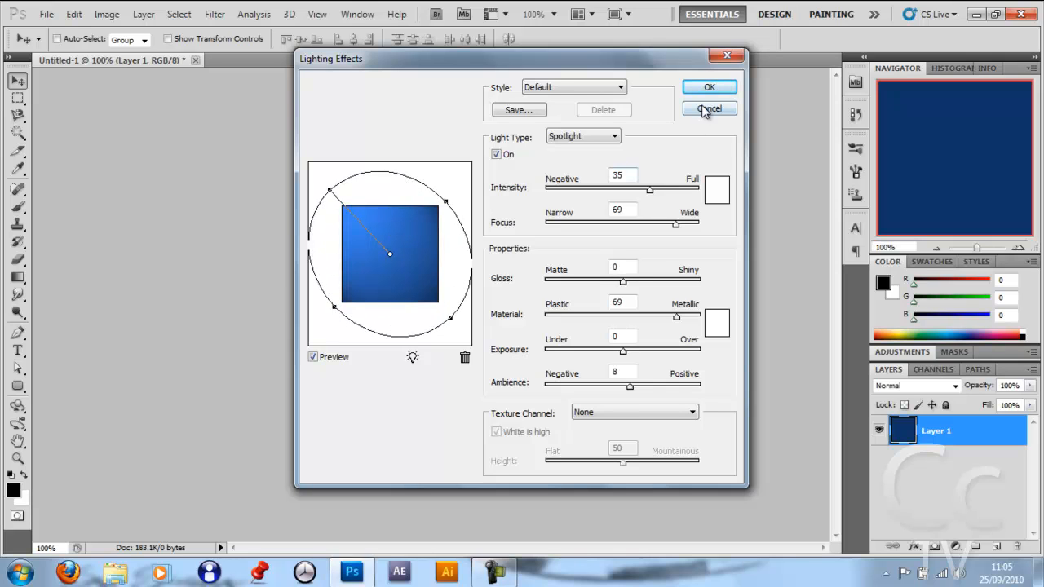
pyautogui.click(709, 107)
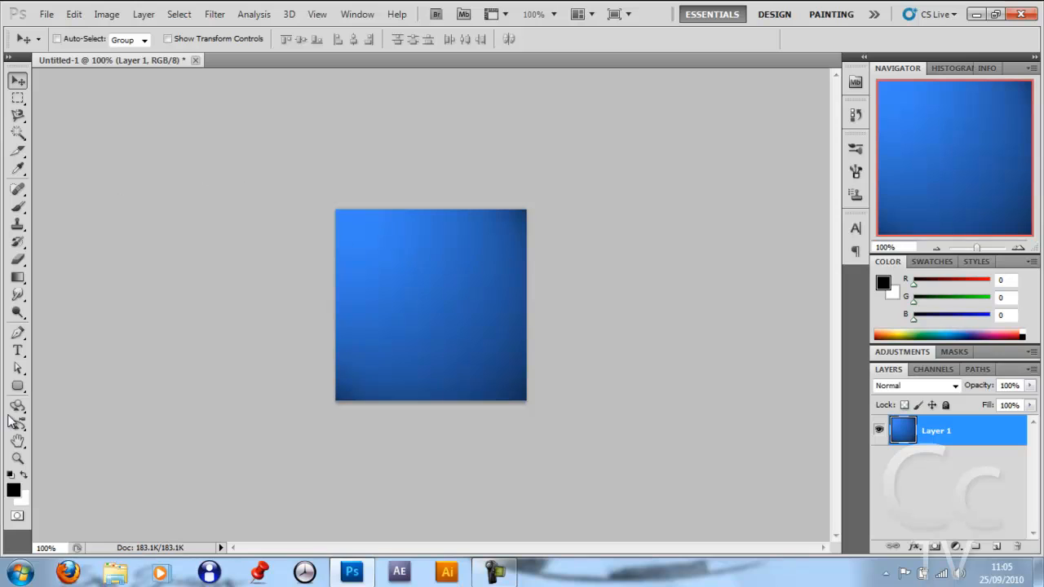
# Step: Type white 'Cc' text on the square, enlarge its point size, and commit
pyautogui.click(16, 349)
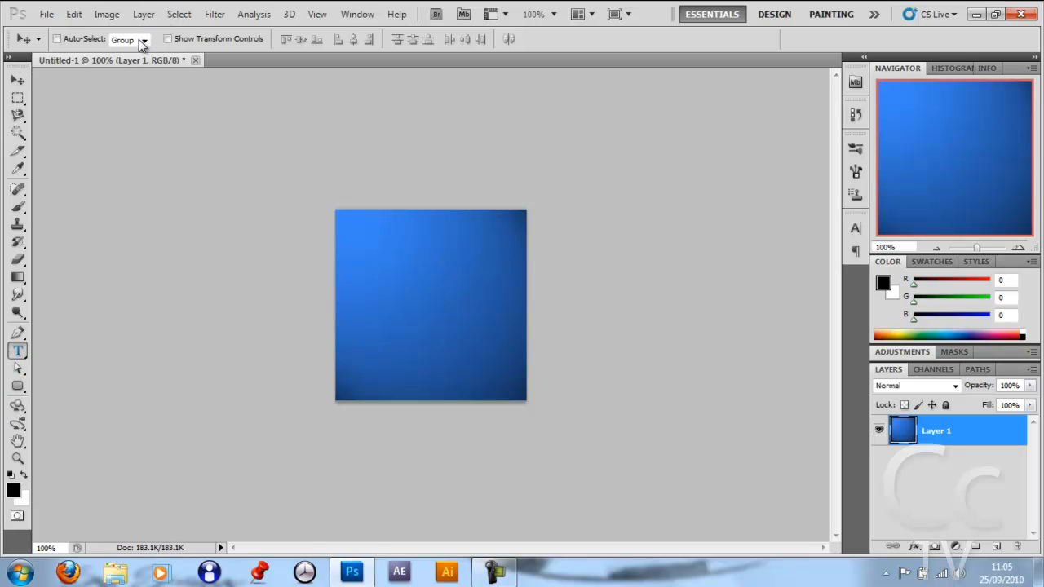
pyautogui.click(16, 350)
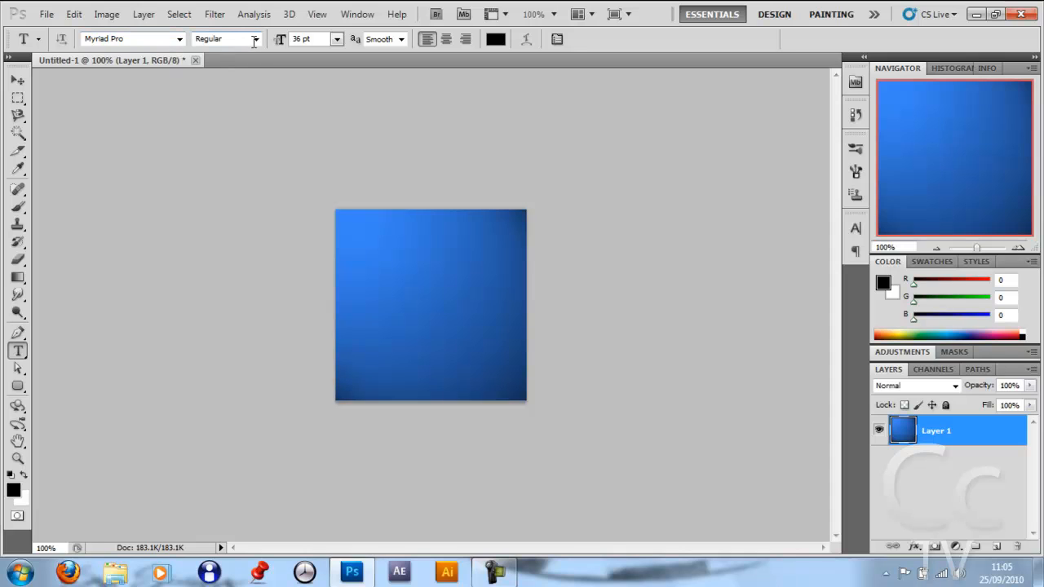
pyautogui.moveTo(269, 48)
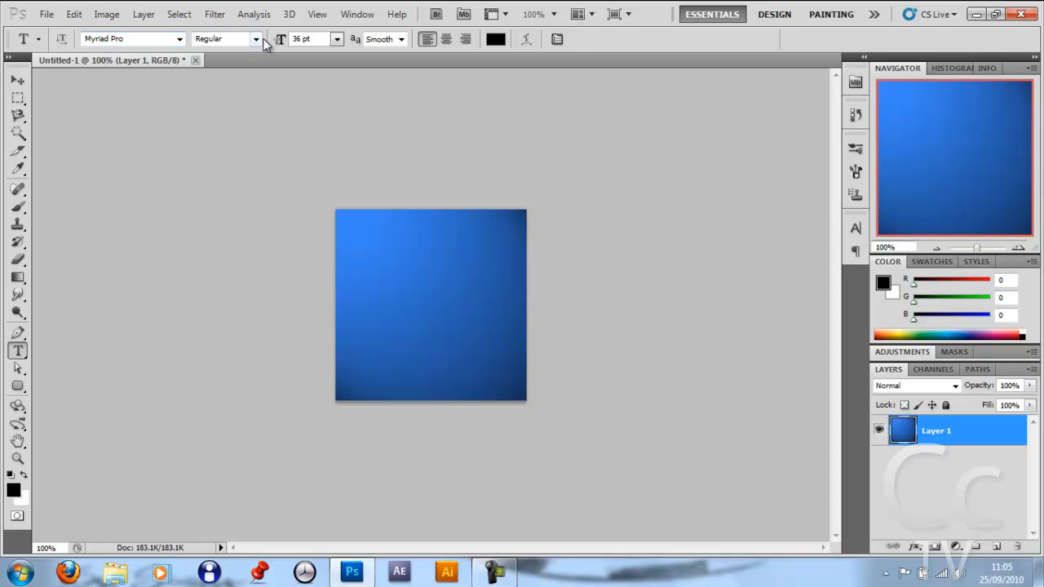
pyautogui.click(260, 39)
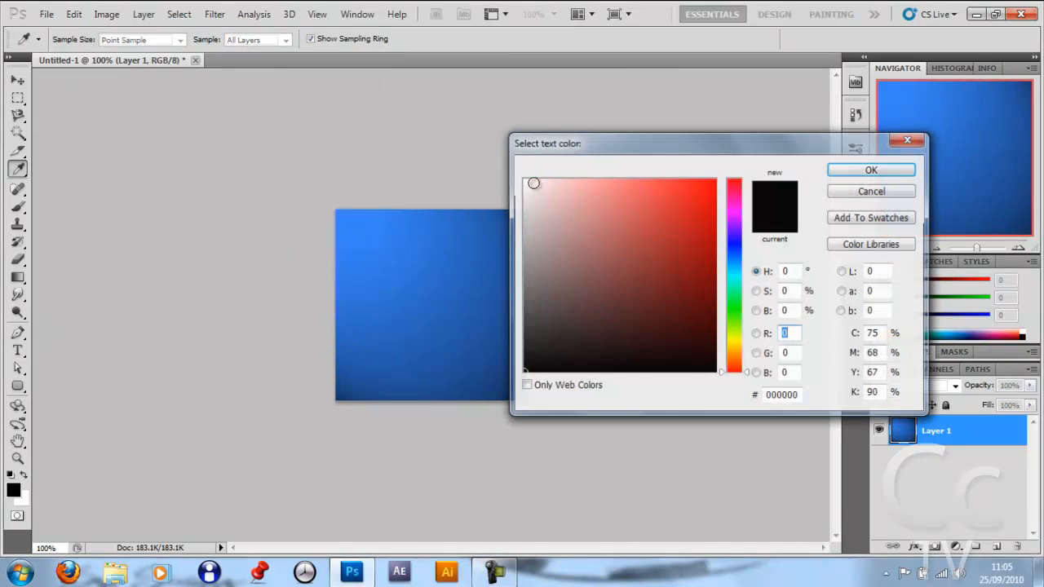
pyautogui.click(870, 170)
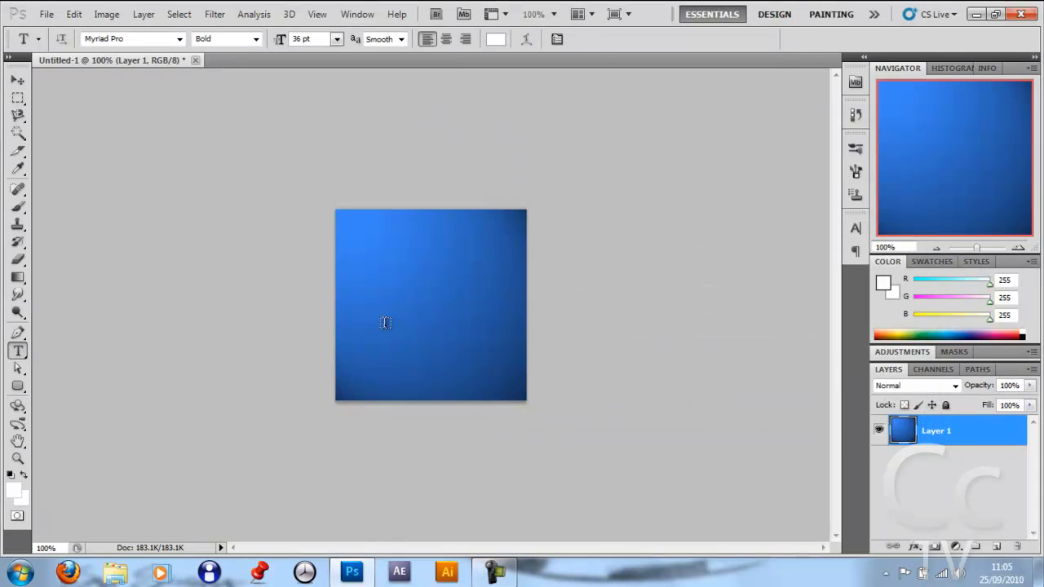
pyautogui.write('Cc')
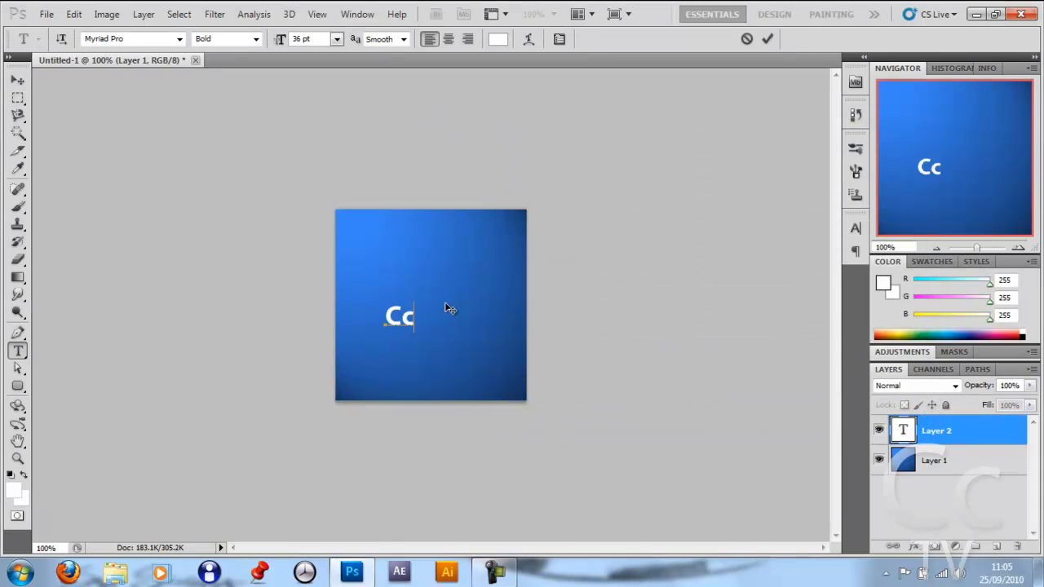
pyautogui.click(333, 38)
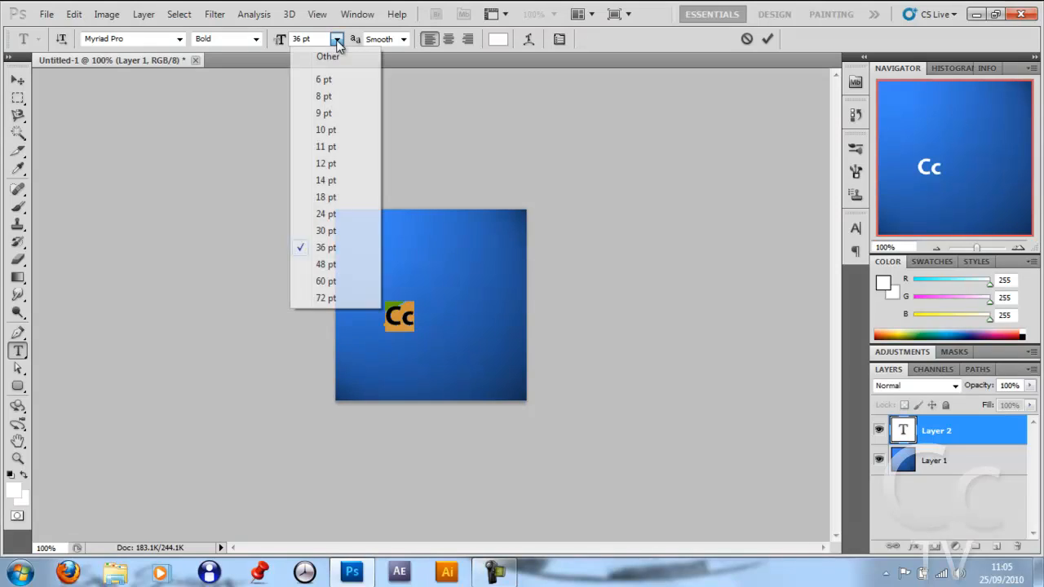
pyautogui.click(326, 298)
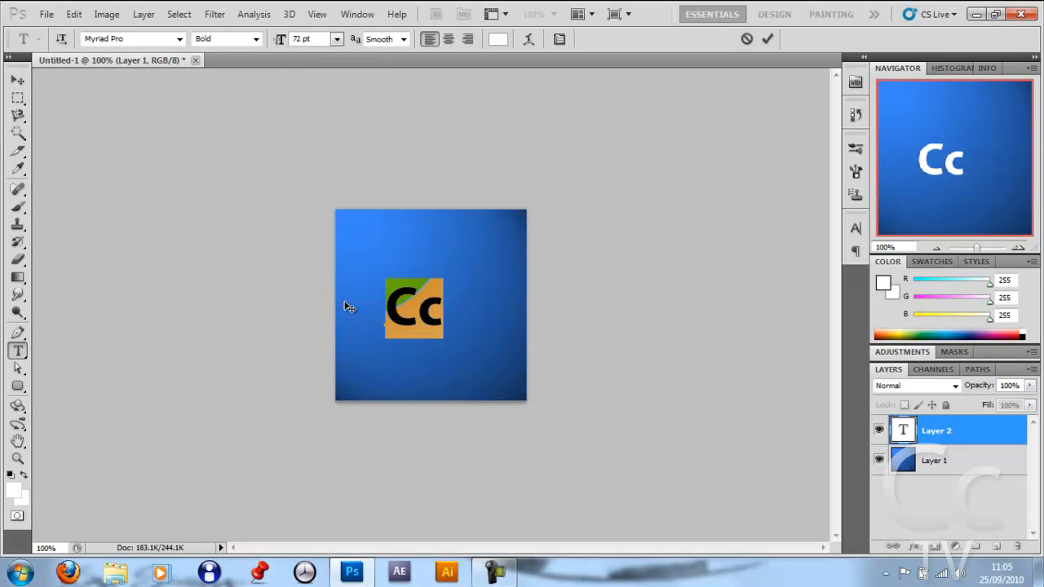
pyautogui.click(280, 39)
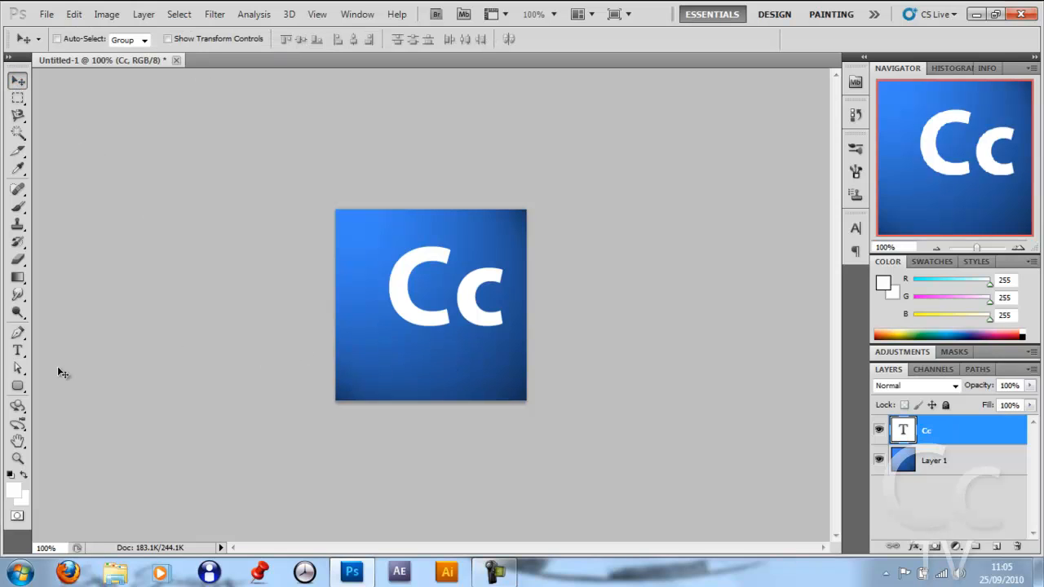
# Step: Switch the Cc lettering to the Myriad Pro Condensed style
pyautogui.click(13, 349)
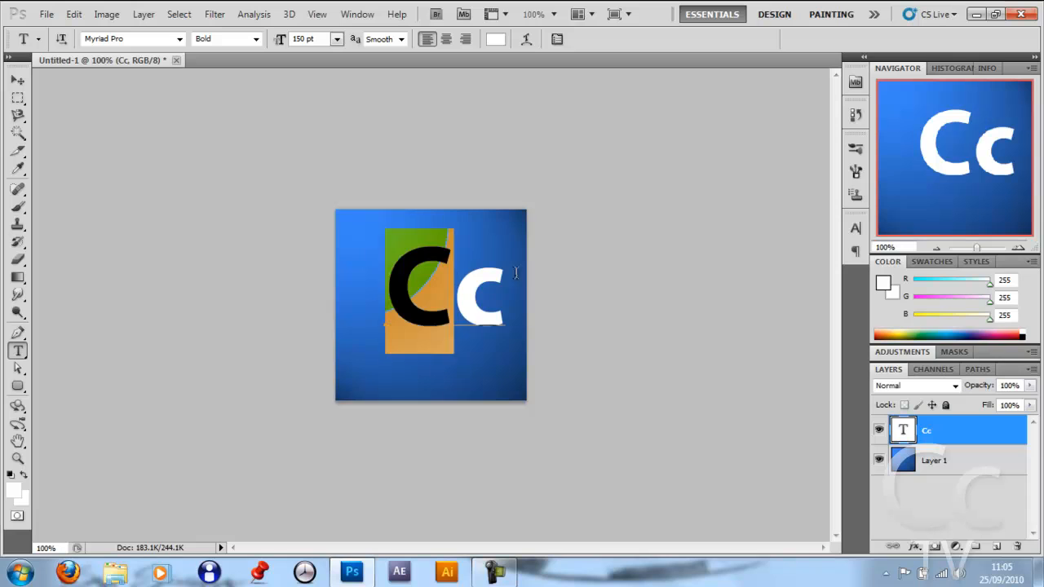
pyautogui.click(259, 39)
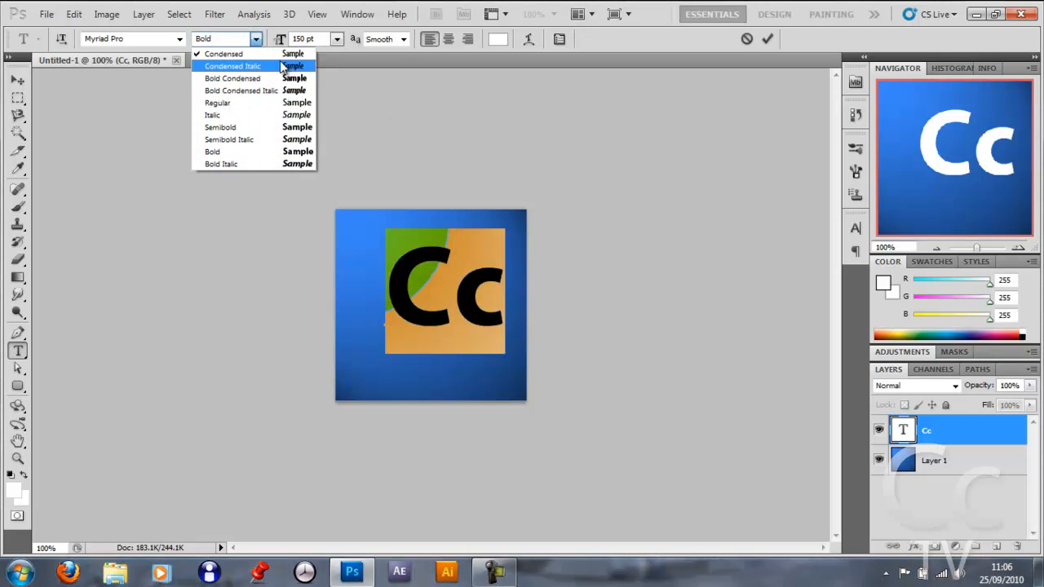
pyautogui.click(228, 53)
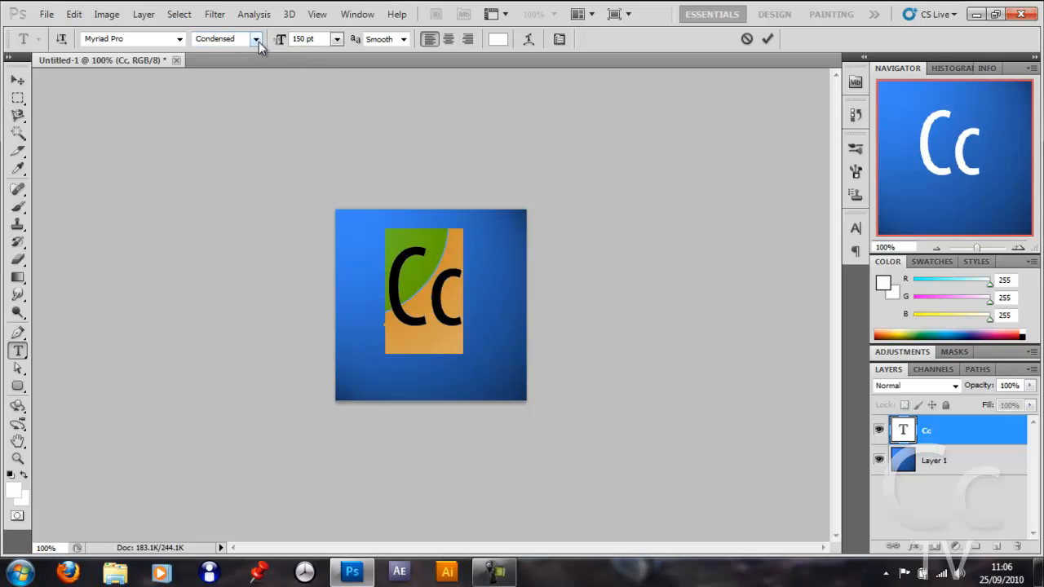
pyautogui.click(259, 39)
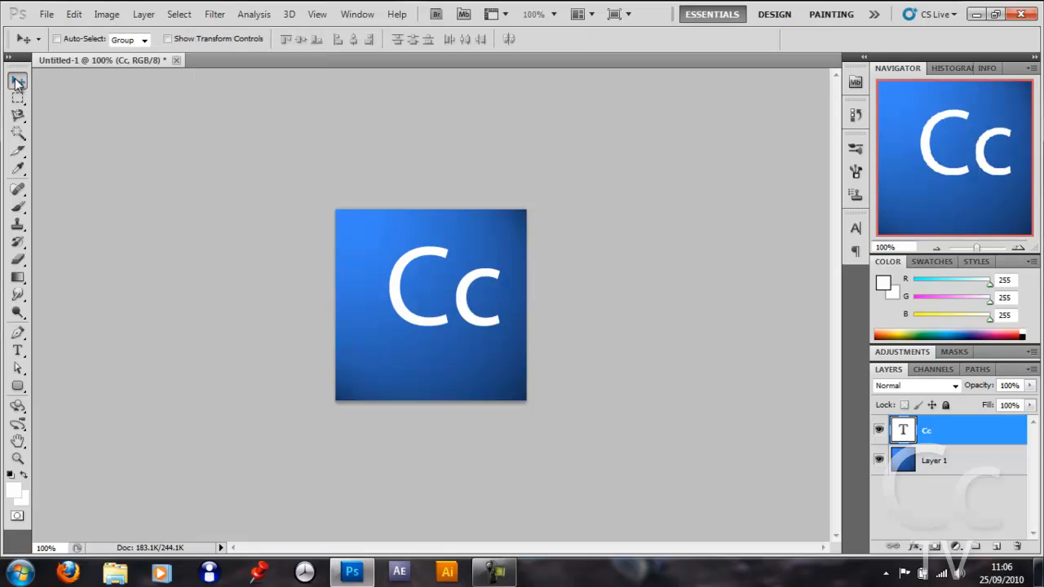
pyautogui.moveTo(353, 283)
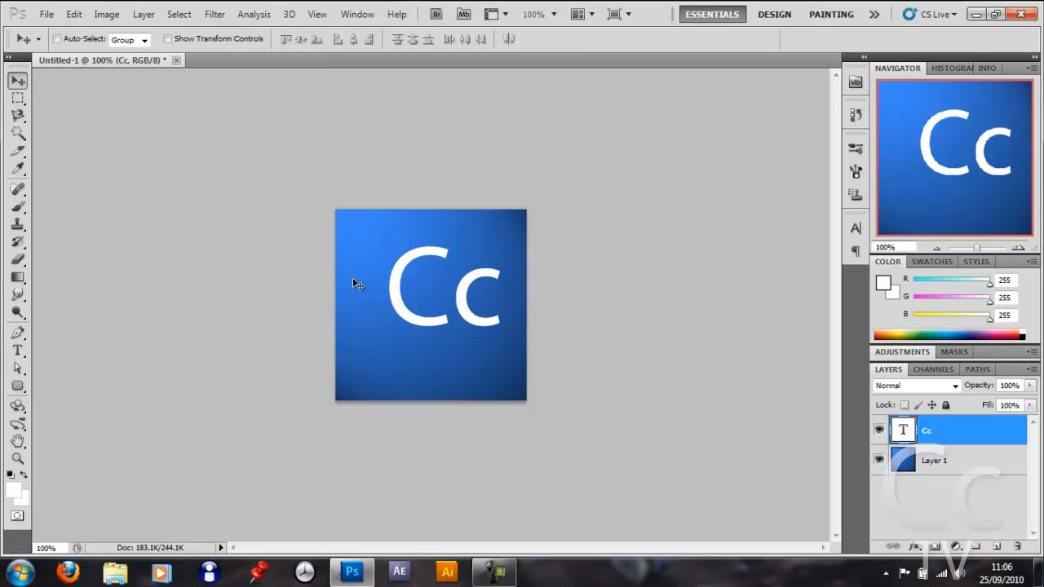
pyautogui.moveTo(445, 375)
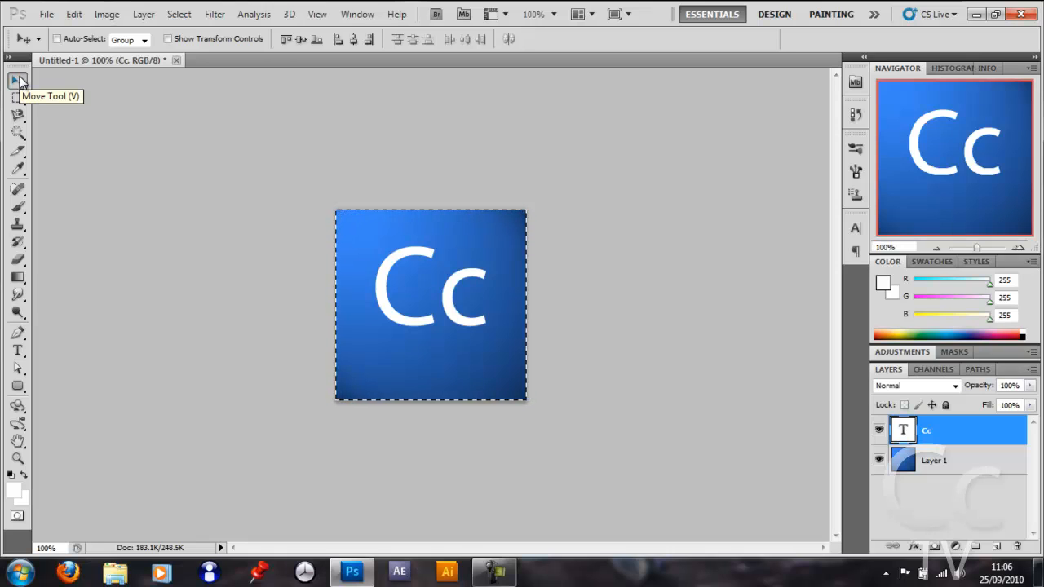
pyautogui.moveTo(366, 46)
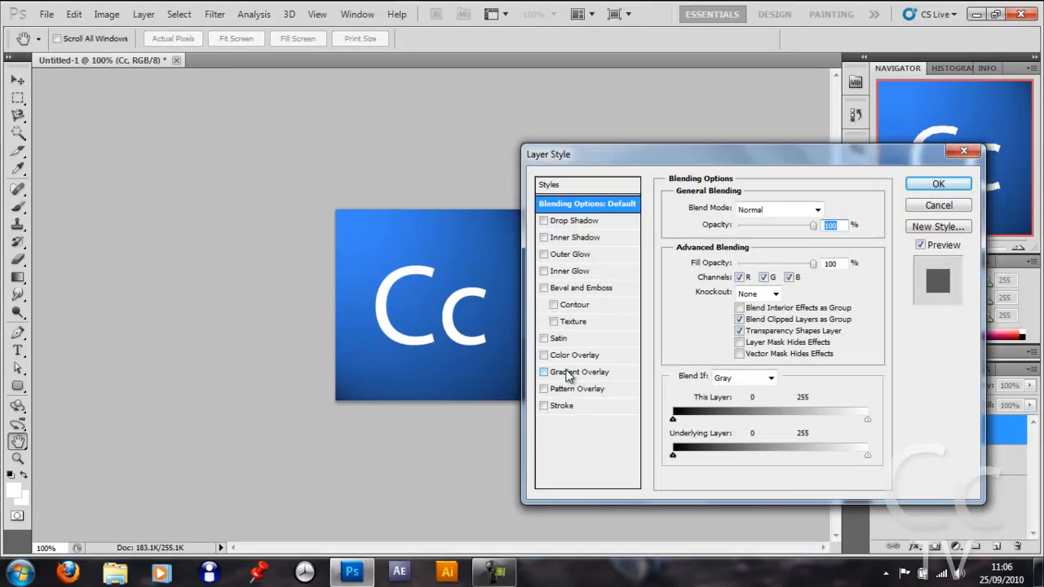
pyautogui.moveTo(568, 372)
pyautogui.write('cccc')
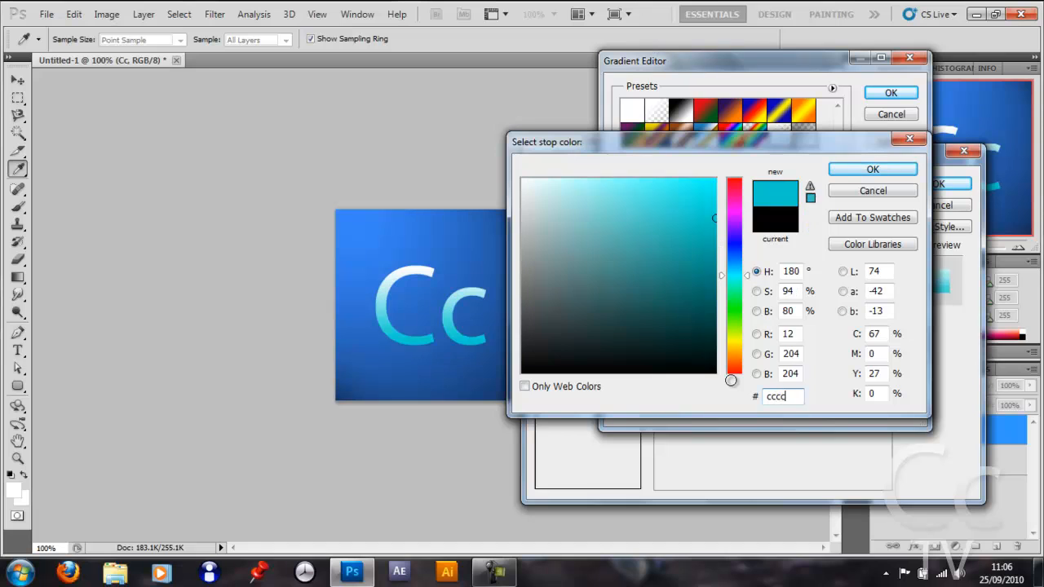
# Step: Apply a grey-to-white Gradient Overlay and a 15% opacity Drop Shadow to the Cc layer
pyautogui.click(871, 168)
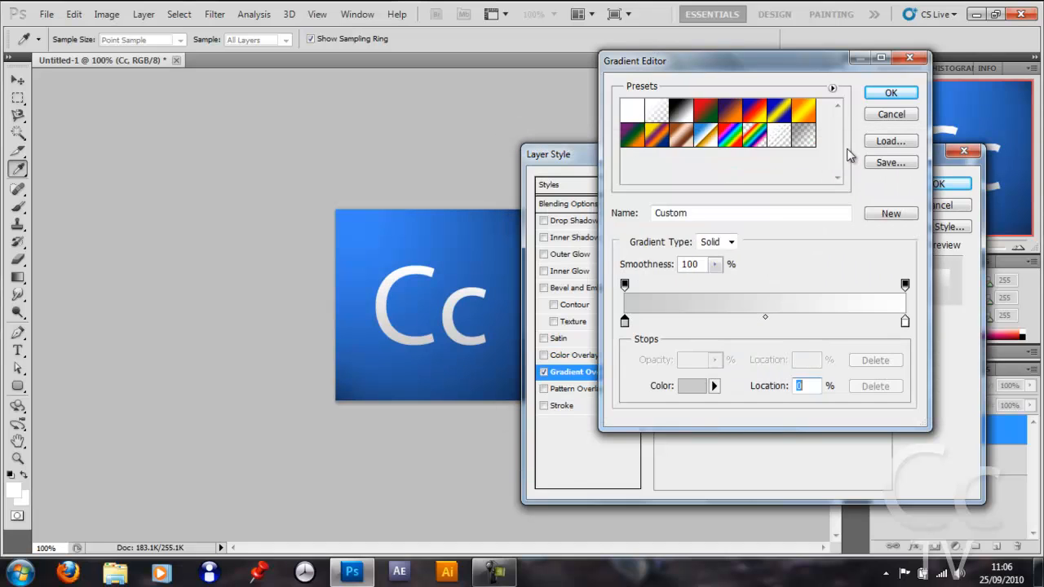
pyautogui.click(898, 92)
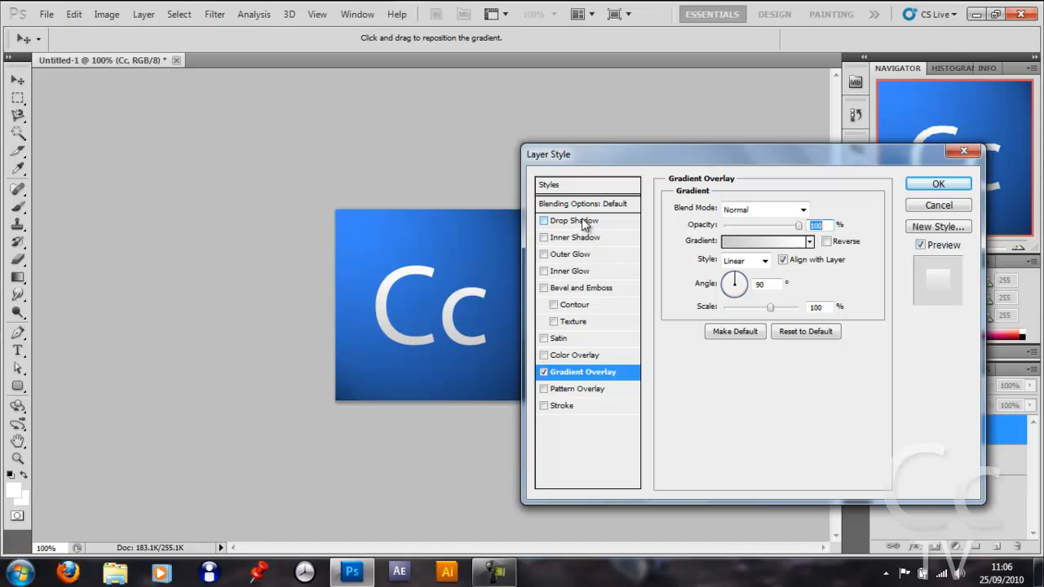
pyautogui.click(575, 220)
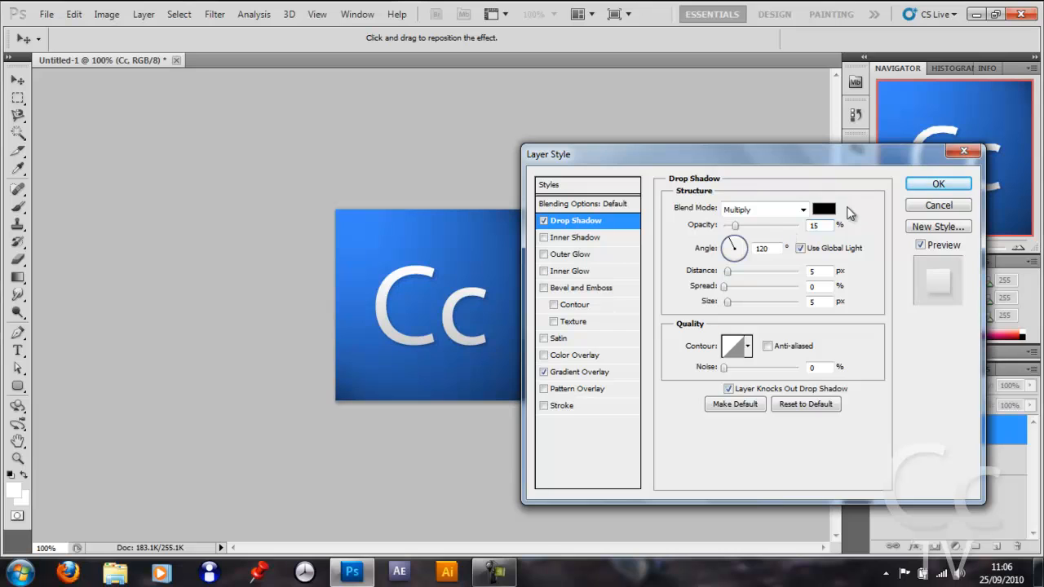
pyautogui.click(936, 182)
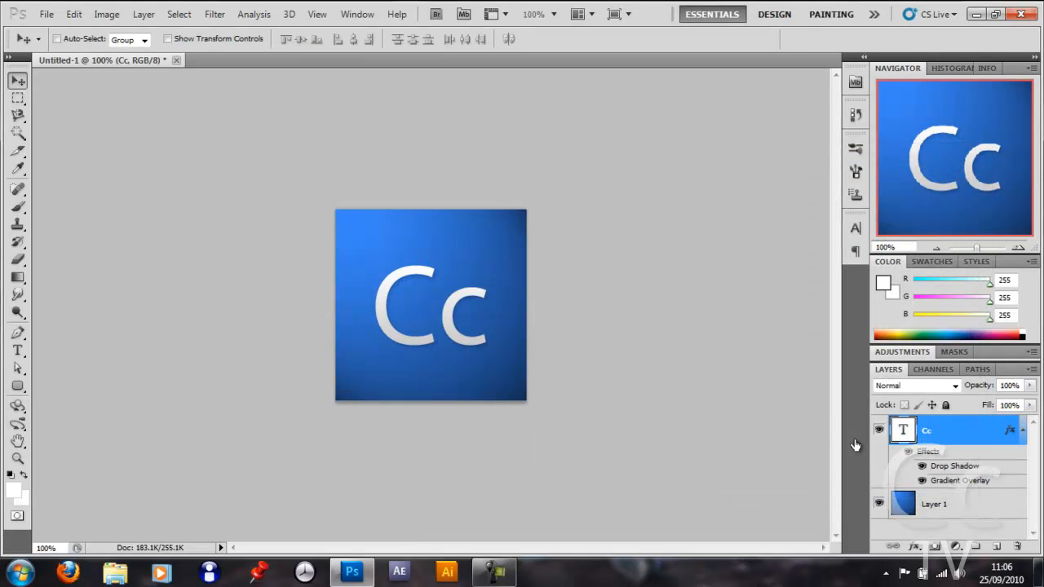